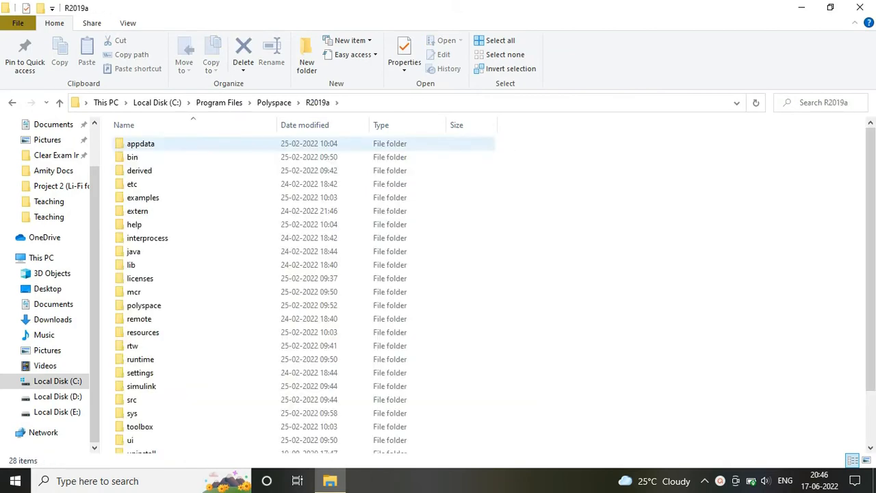
Open the R2019a bin folder and launch MATLAB from it.
double_click(138, 278)
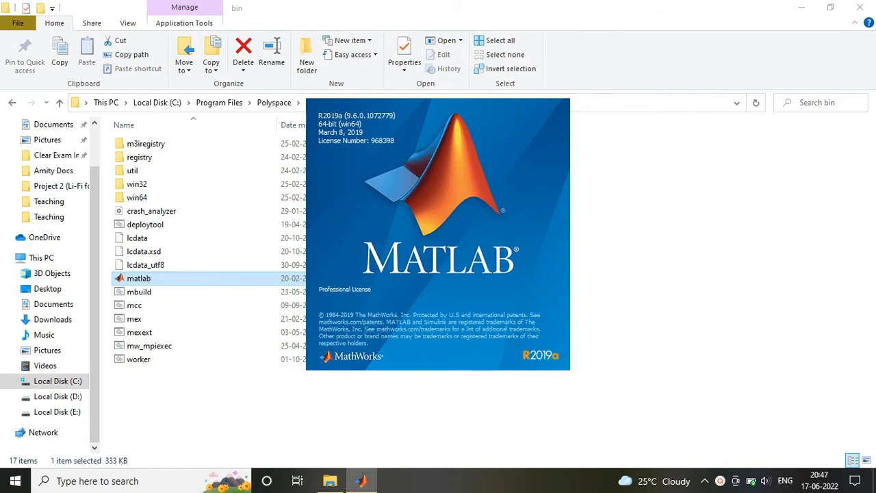
double_click(139, 278)
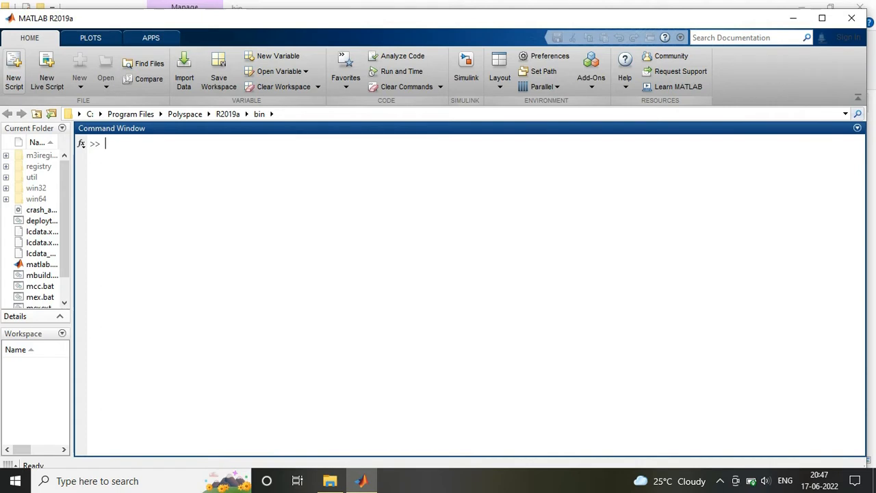
In a new script, enter the range vector (…21–25) and RZ BER values (1.04e-18, 2.51e-16, 2.22e-12…).
left_click(13, 72)
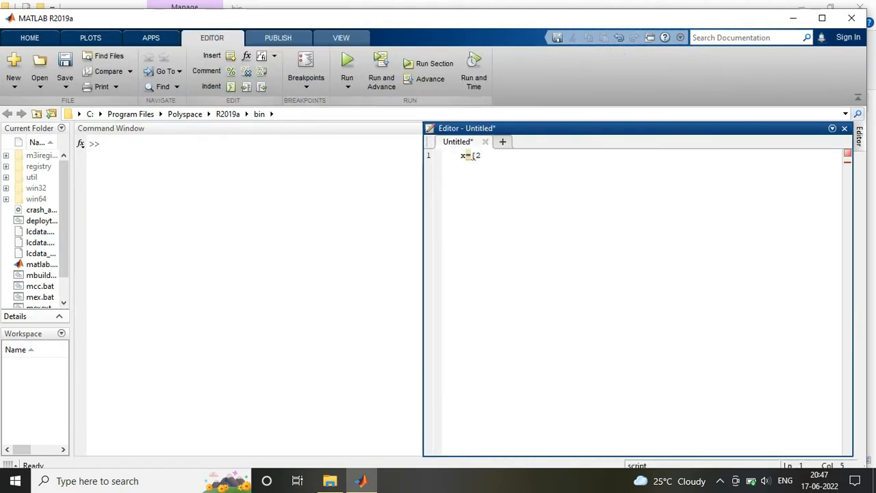
type("0 21 22 23 24 25]")
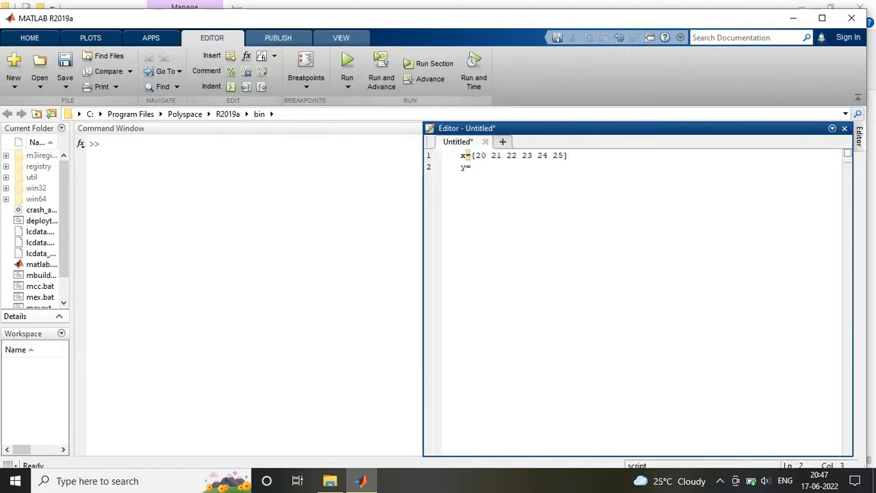
type("[1.04*1e-18")
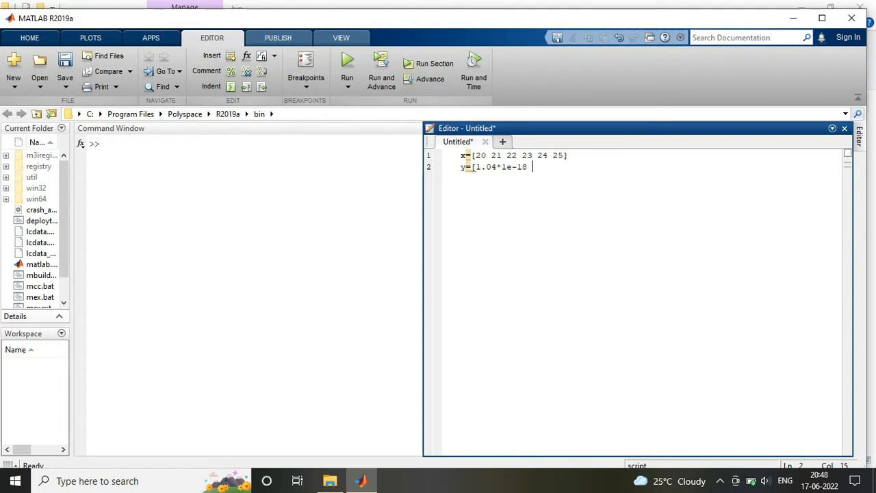
type("2.51*1e-16")
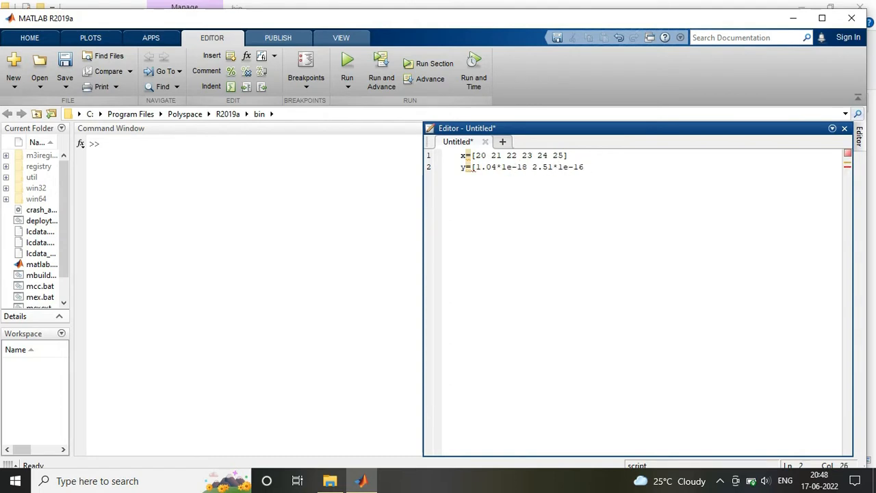
type("2.22*1e-12 3.04*1e-11 5.64*1e-10 9.08*1e-")
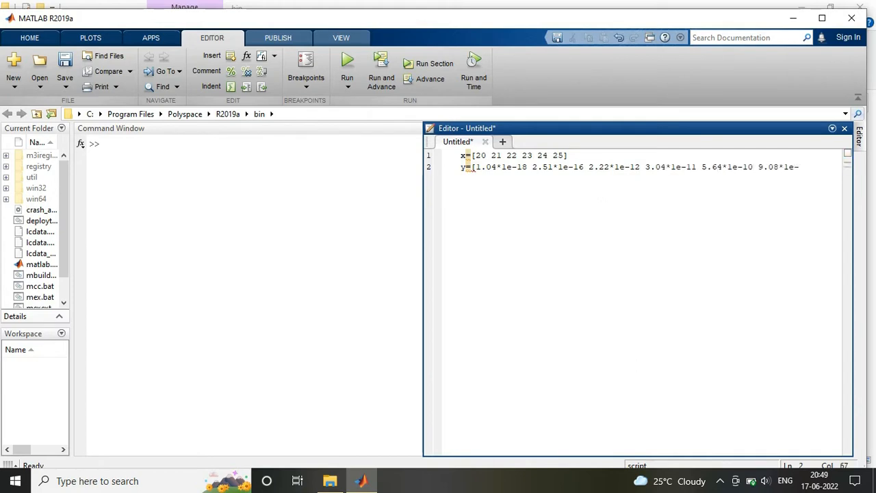
Add plot(x,y,'-^r','Linewidth',2), the Range (km) and BER labels, and legend('RZ format').
type("plot(x,y")
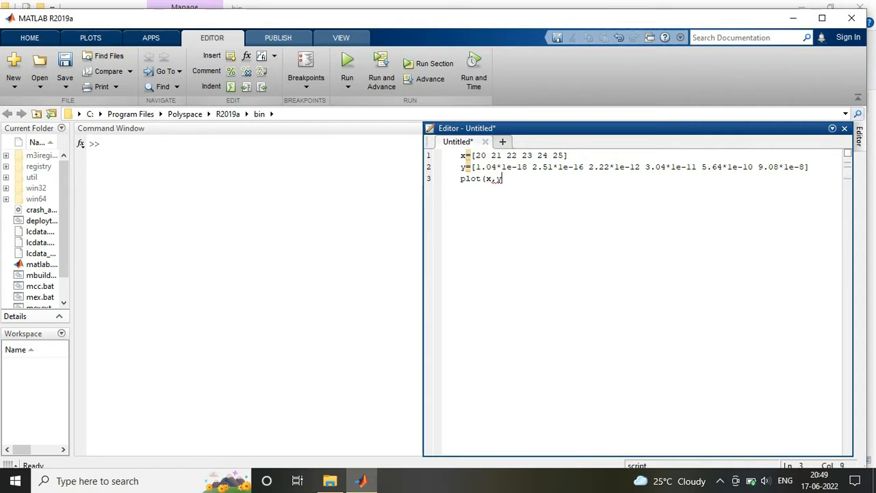
type(",'-^r','Linewidth',2")
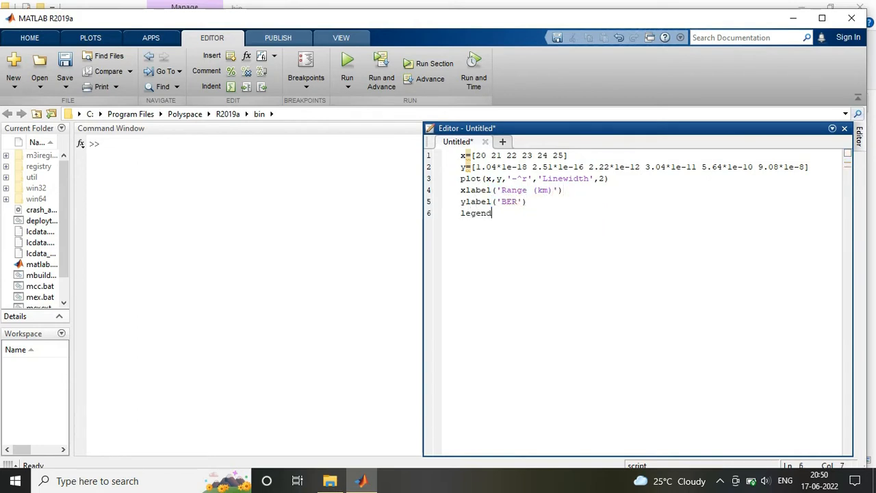
type("('B")
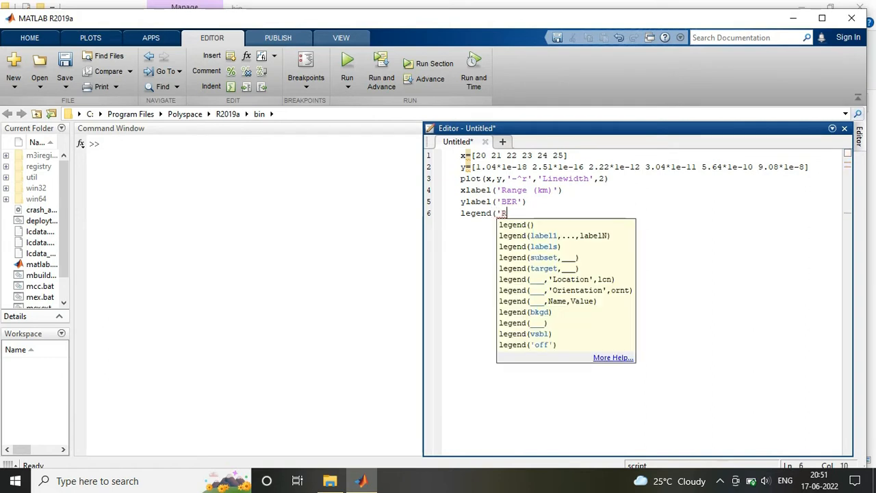
type("Z format')")
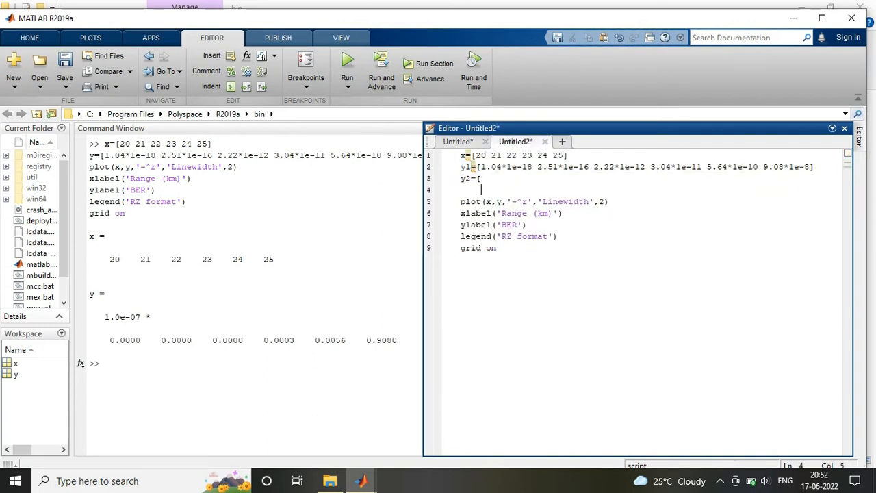
Add a y3 vector, hold on with styled loglog calls, and NRZ and AMI legend entries.
type("y3=[")
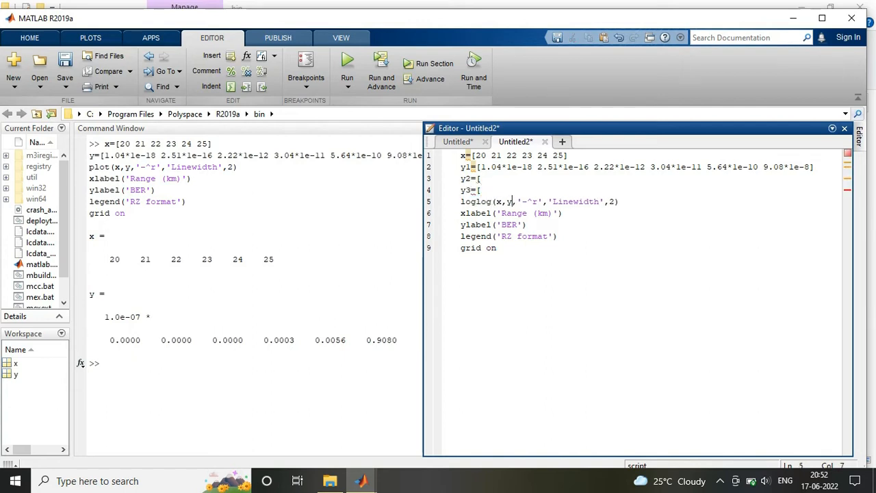
type("hold on")
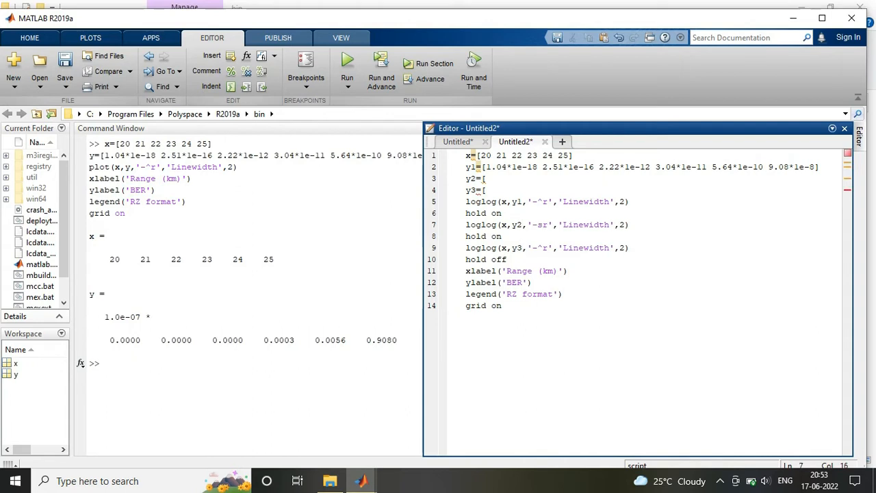
type(".sb")
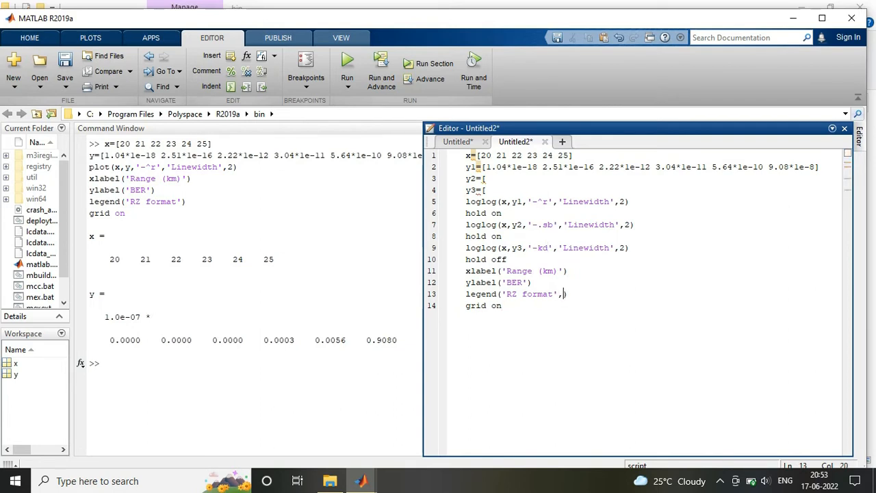
type("'NRZ format'")
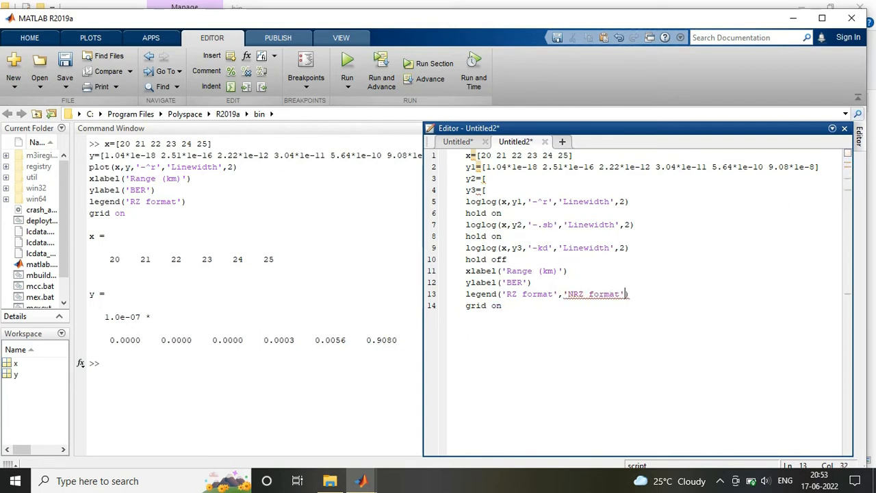
type(",'AMI for")
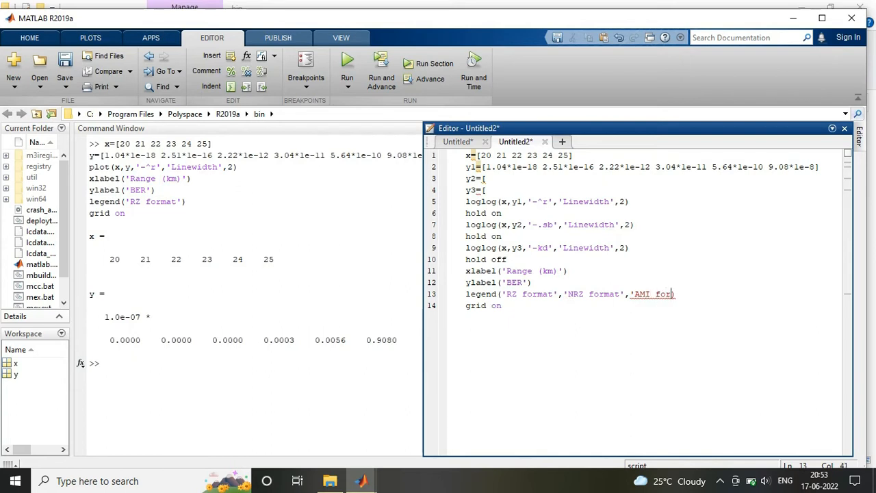
type("format')")
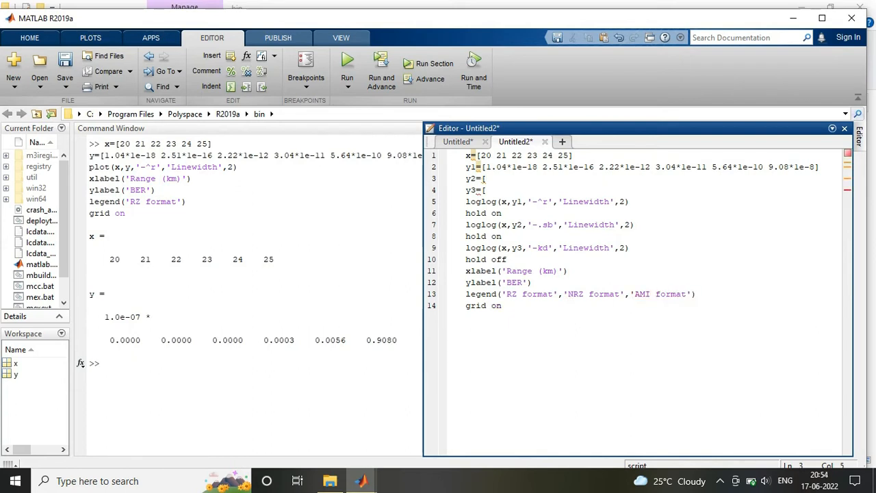
Type the NRZ BER values into y2, from 2.63*1e-17 through 2.17*1e-9 and 4.24.
left_click(487, 179)
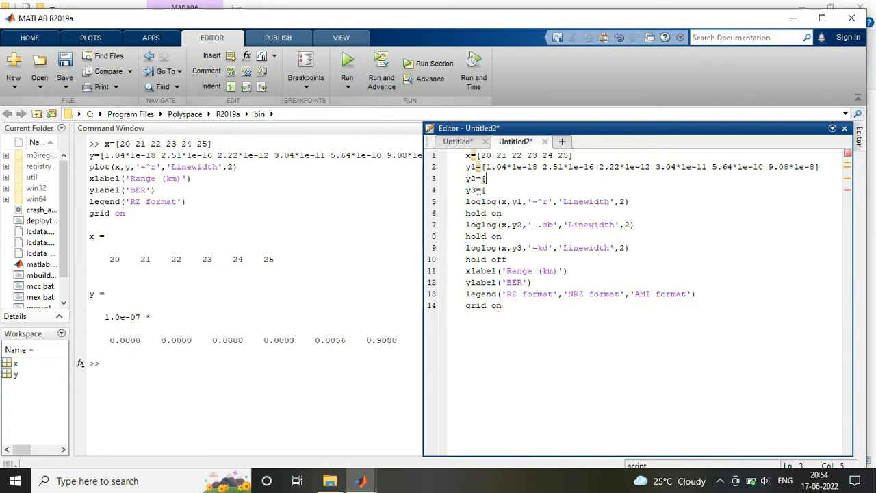
type("2.63*1e")
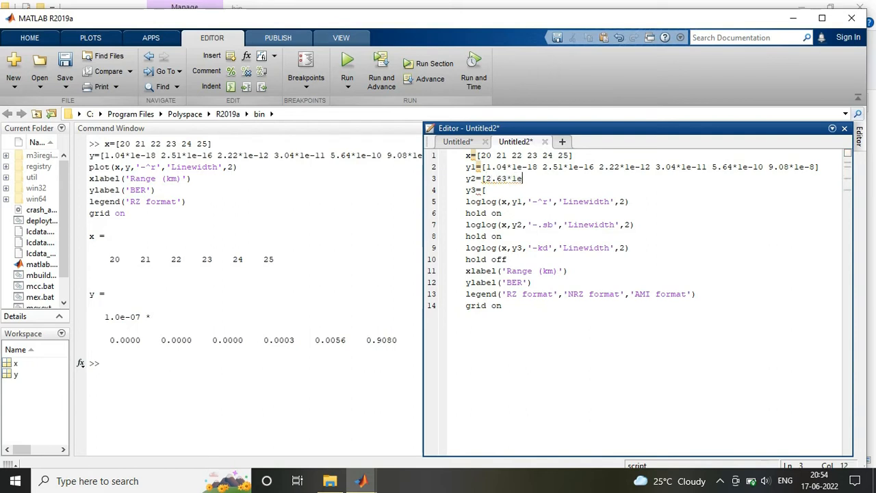
type("-17")
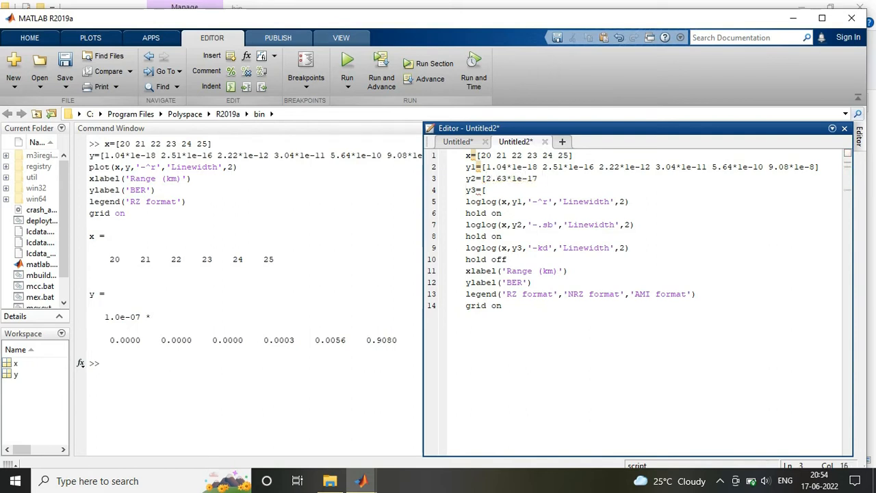
type("5.50*1e-")
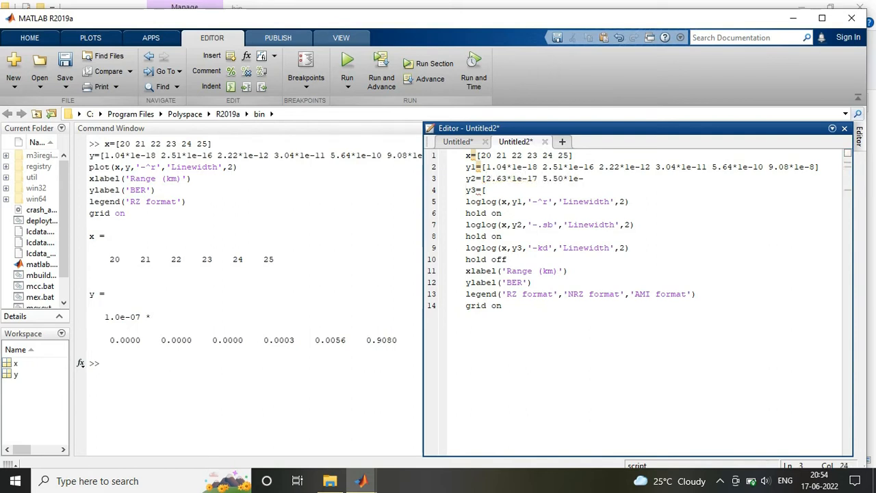
type("5 1.06*1e-1")
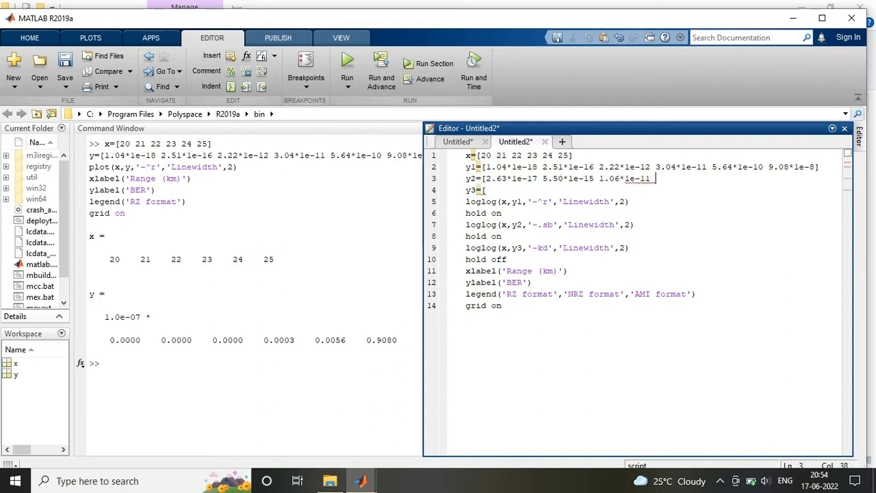
type("1.")
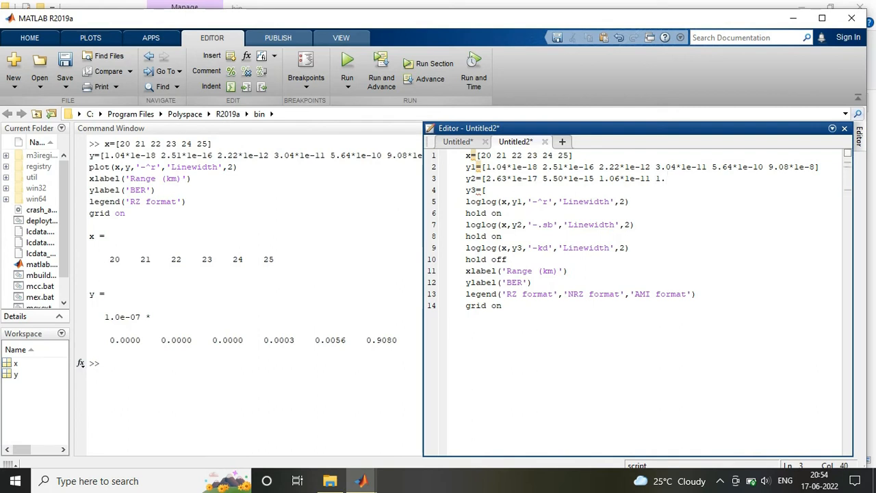
type("66*1e-10")
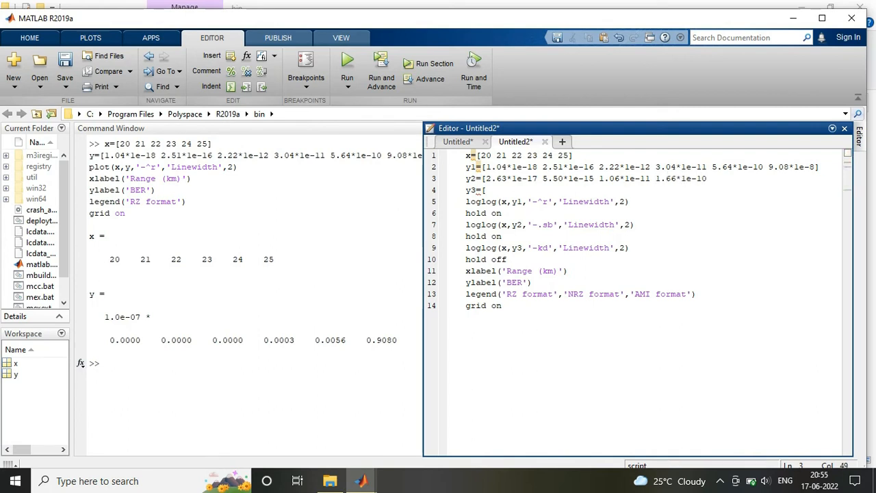
type("2.17*1e-9")
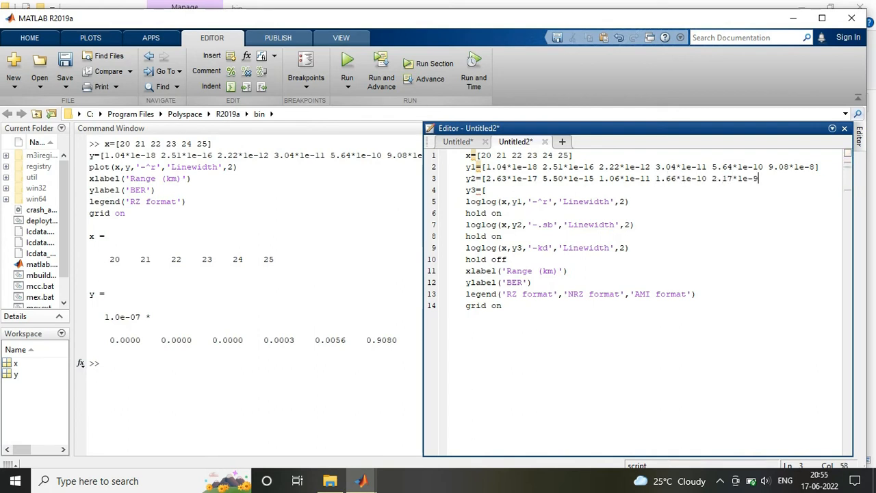
type("4.24*1e-7]")
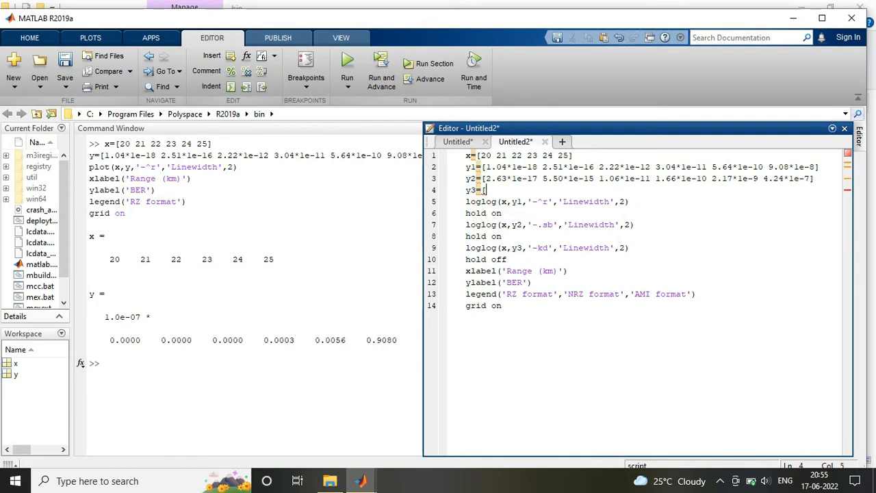
Enter the AMI y3 values (3.01*1e-16 through 3.21*1e-6), then select all and run the script.
type("3.01*1e-")
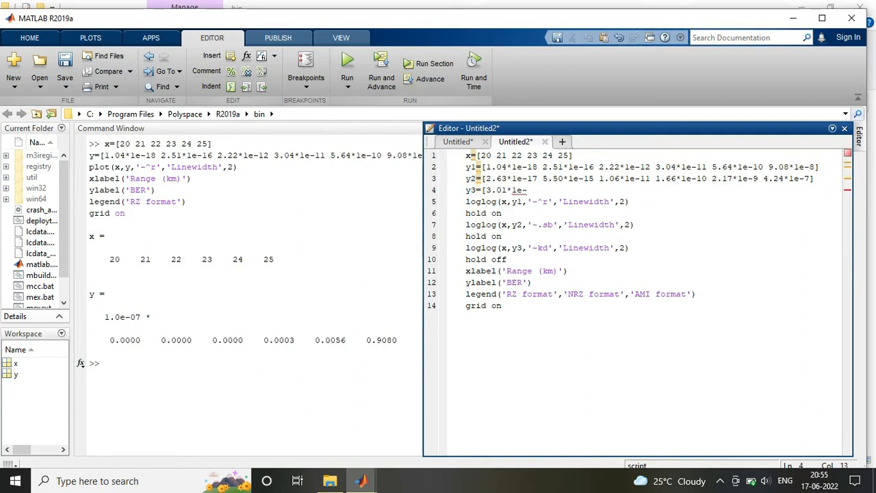
type("16")
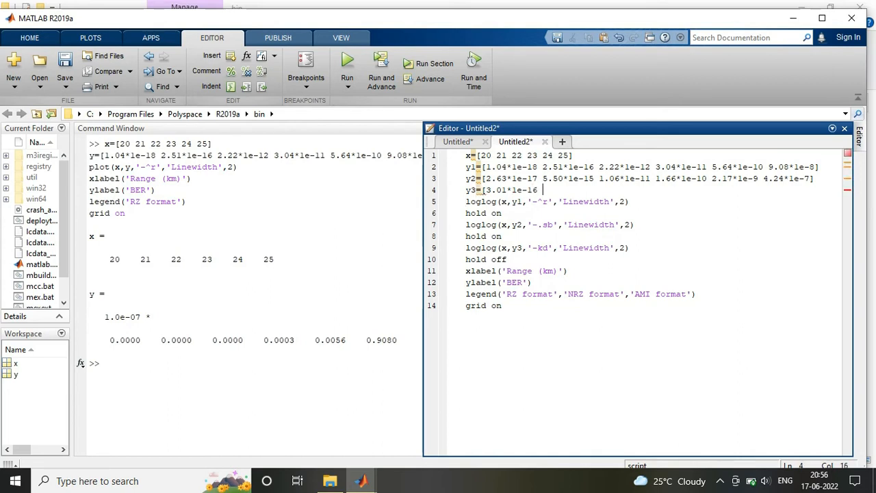
type("2.54*1e-14 3.21*")
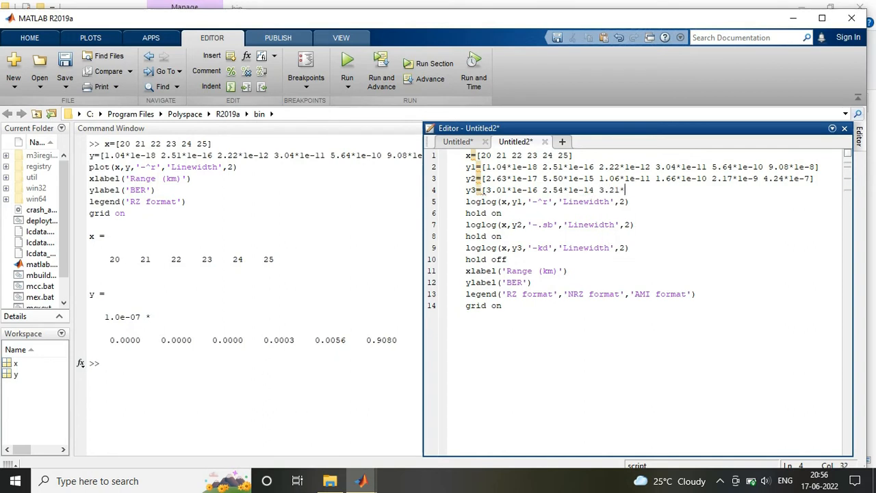
type("e-10 1.64")
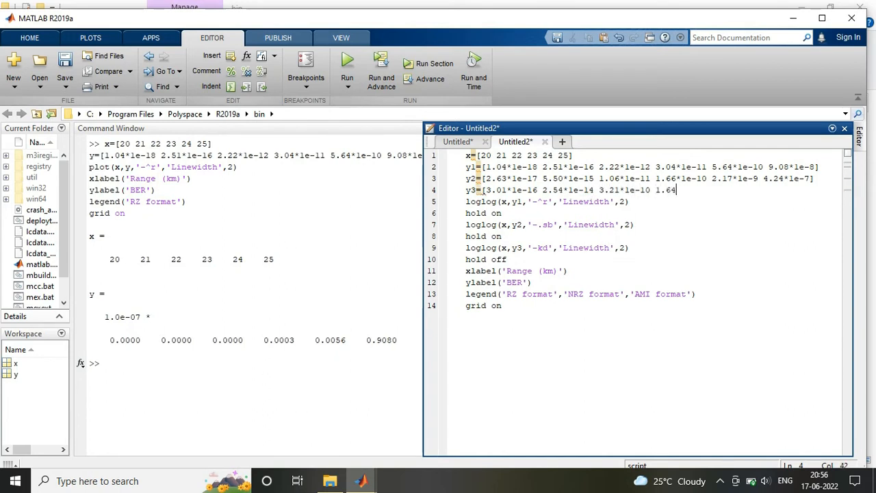
type("*1e-9")
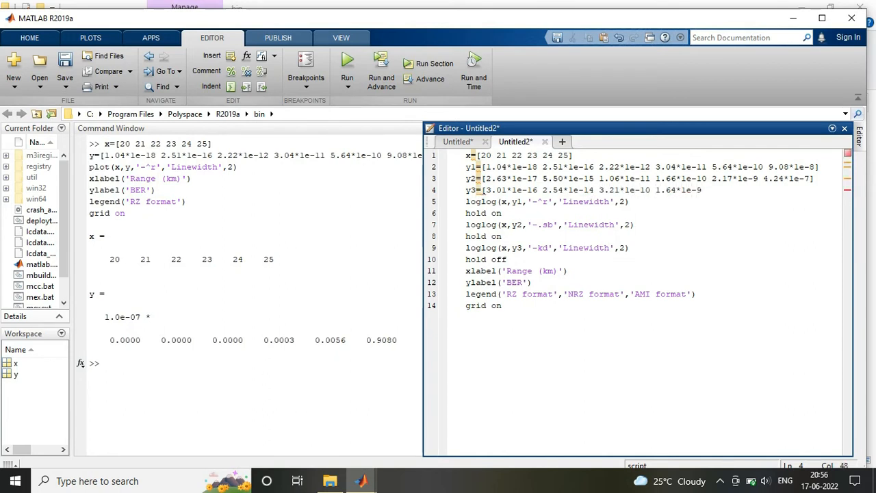
type("5.22*1e-8 3")
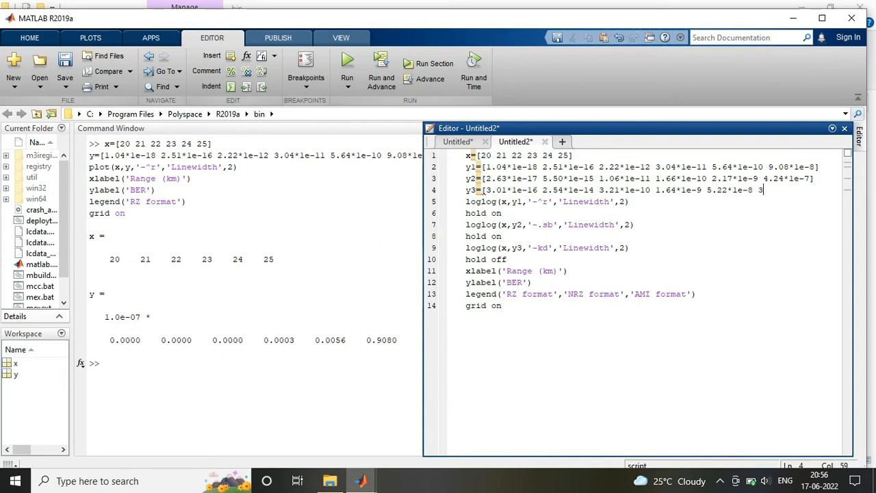
type("3.21*1e-6")
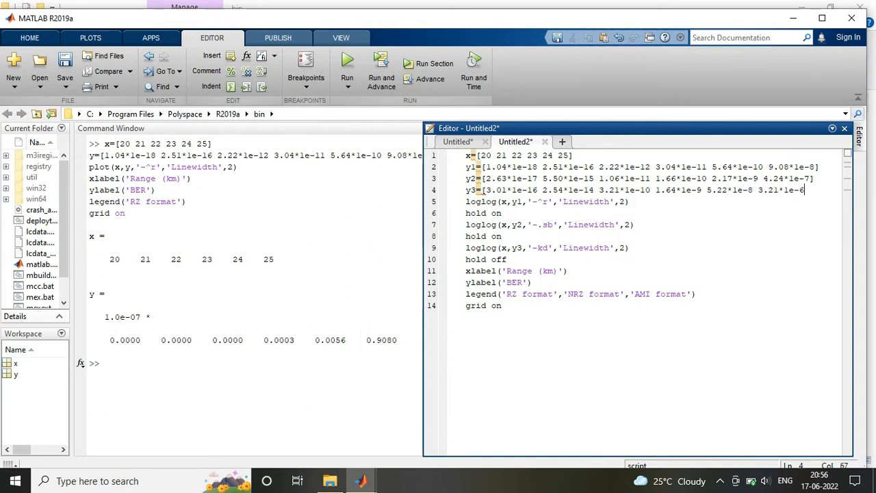
key("ctrl+a")
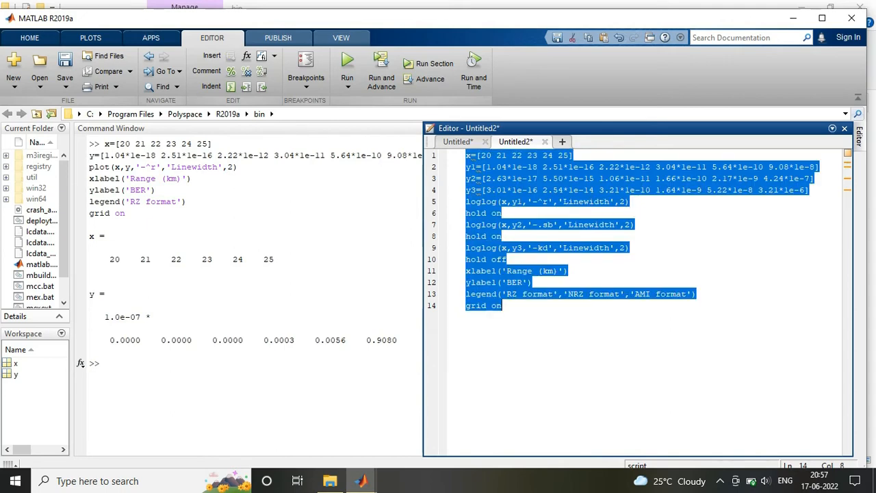
left_click(347, 62)
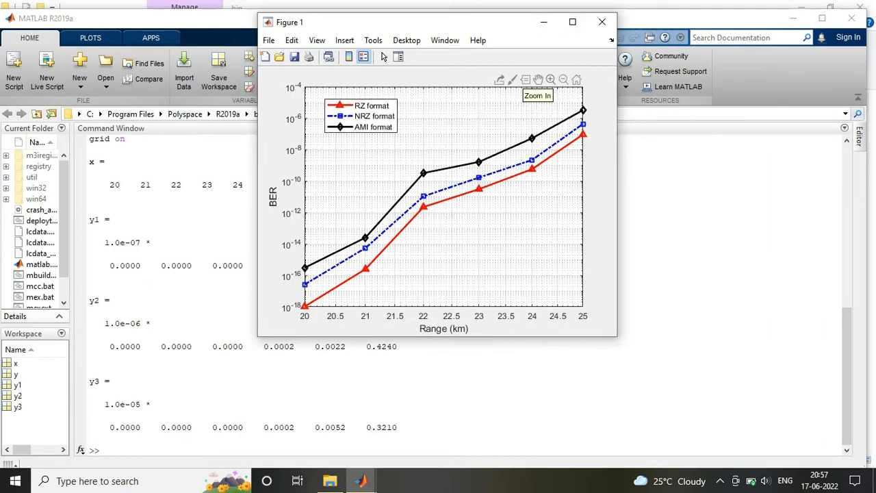
Open the Property Inspector for Figure 1's axes through the figure menus.
left_click(409, 49)
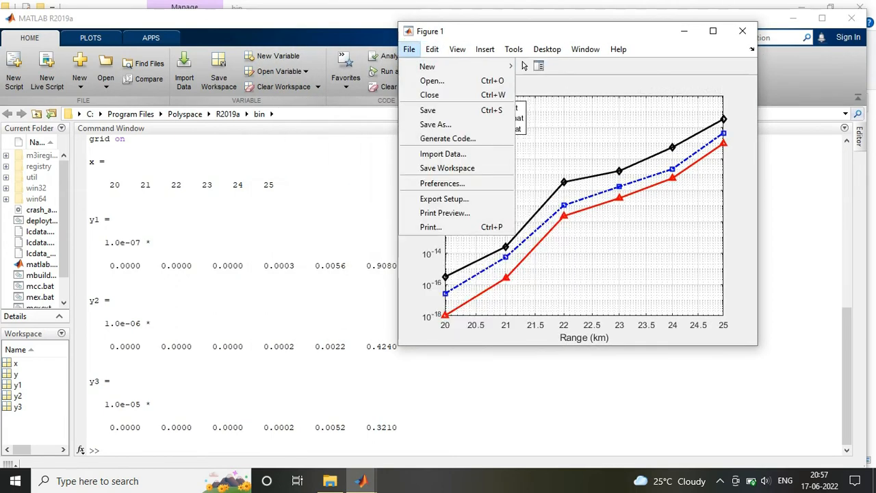
left_click(443, 198)
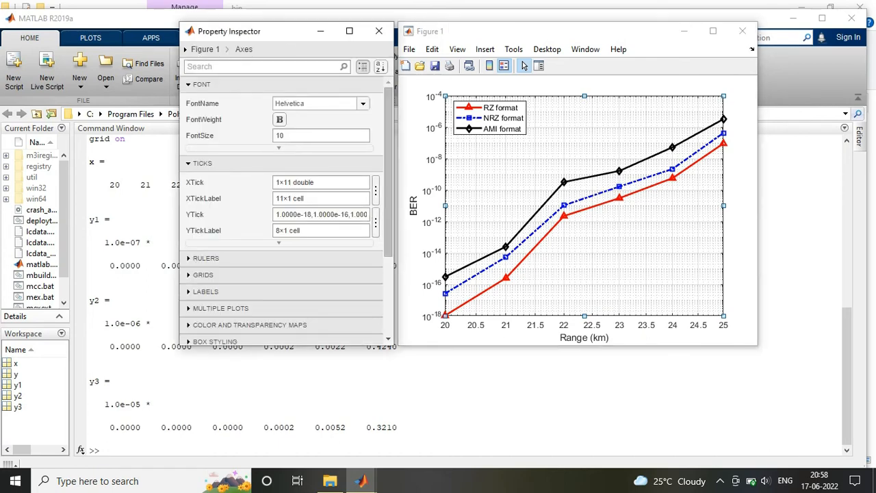
Set axes text to 12-pt bold Times New Roman, adjust ticks and minor grid, restyle the BER label.
left_click(318, 103)
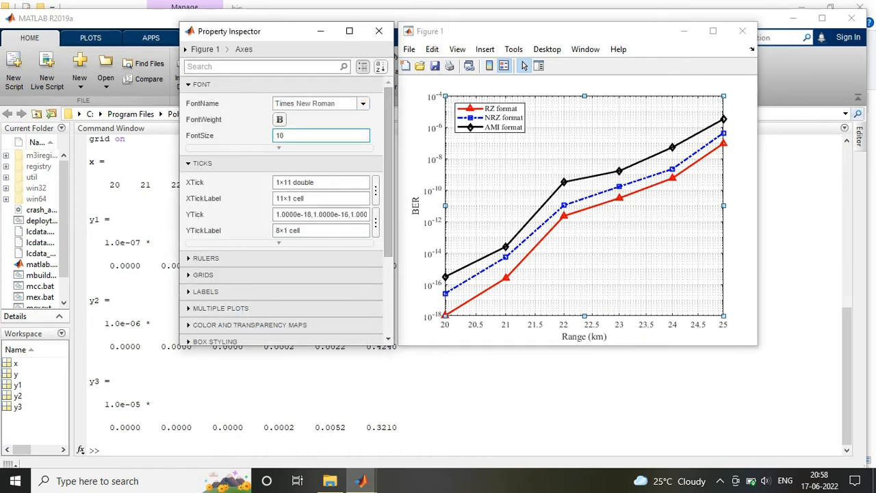
type("12")
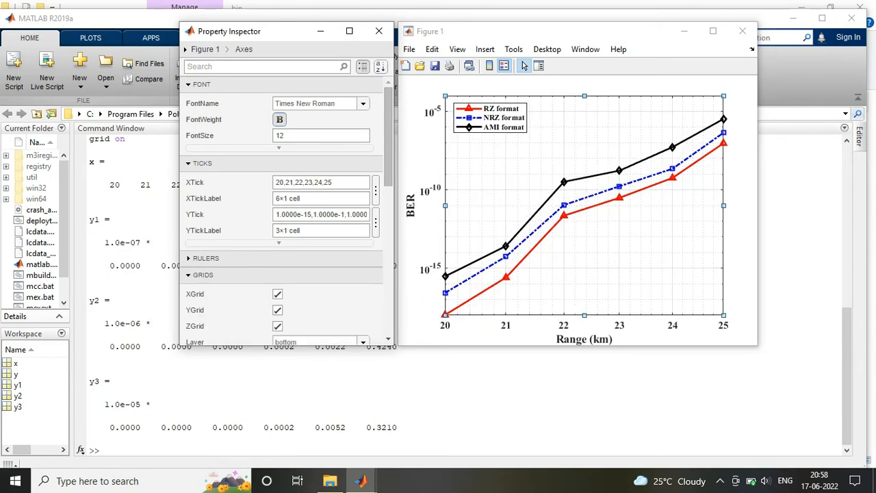
scroll("down", 3)
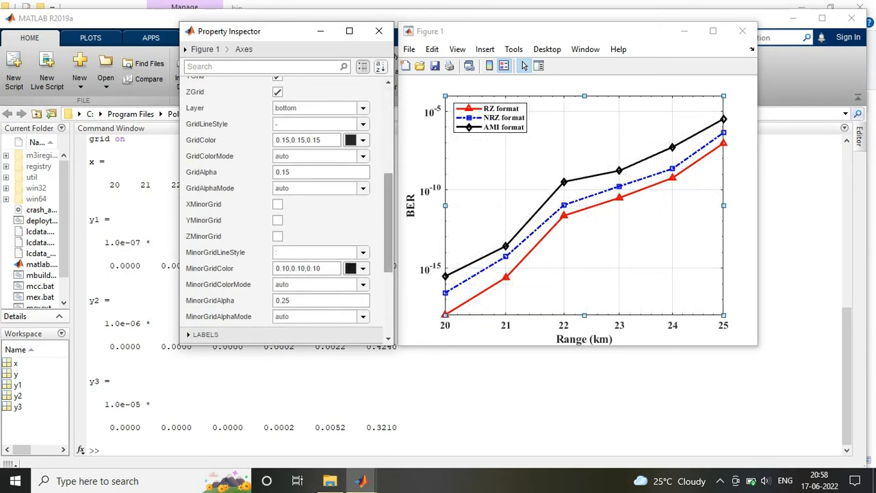
left_click(490, 117)
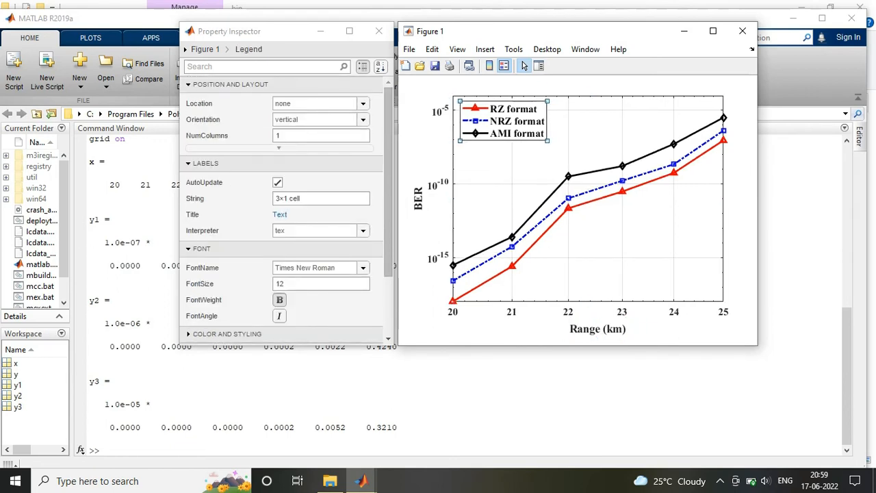
left_click(411, 199)
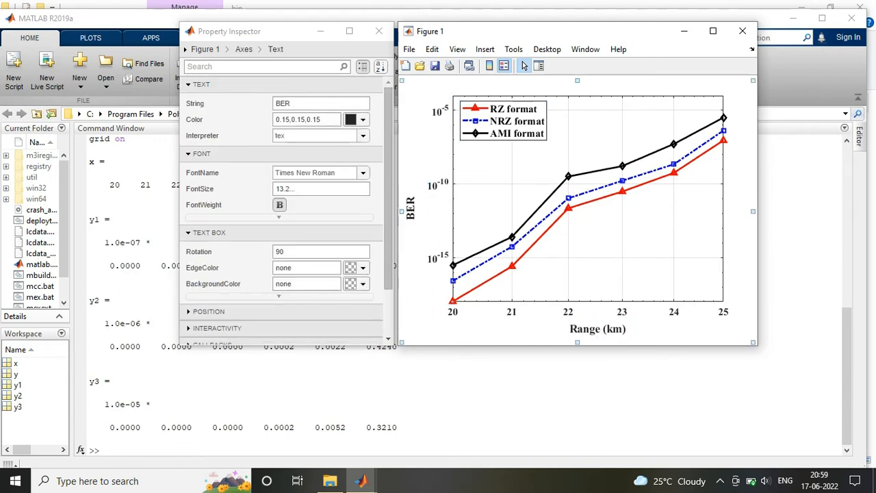
left_click(378, 30)
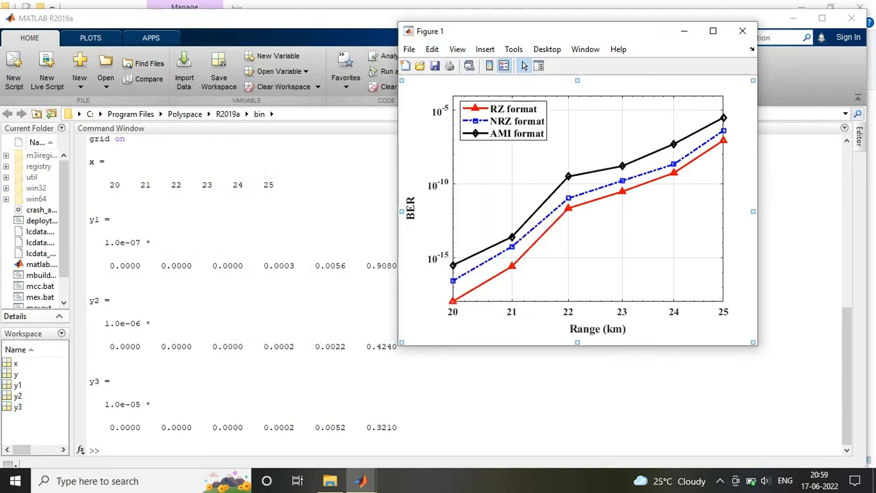
Paste the plot into Word and save it, then rerun file.m after changing folder.
left_click(392, 480)
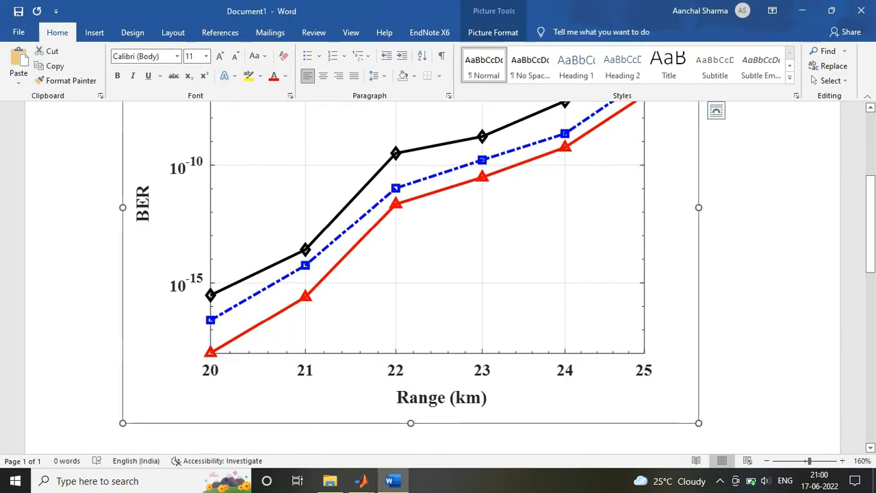
left_click(360, 480)
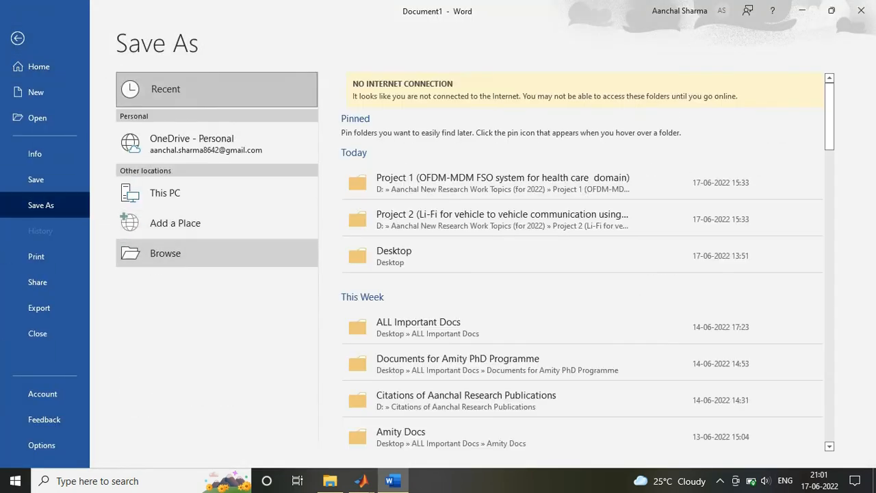
left_click(165, 252)
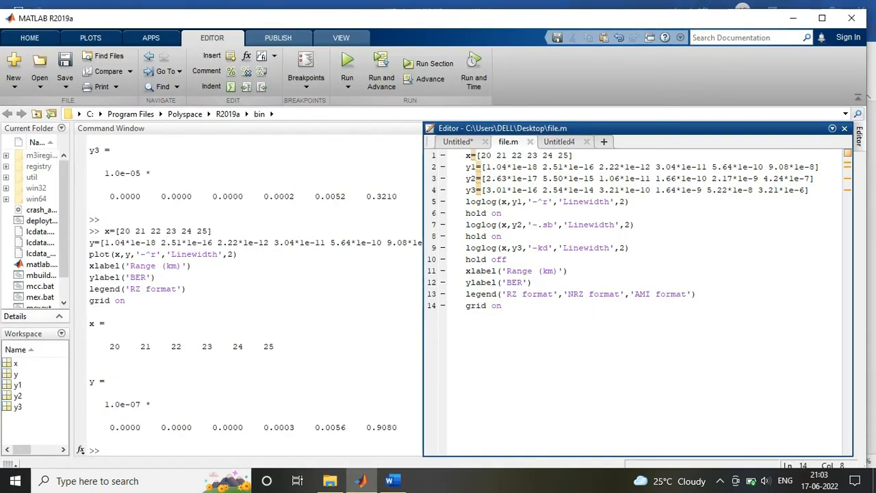
left_click(347, 60)
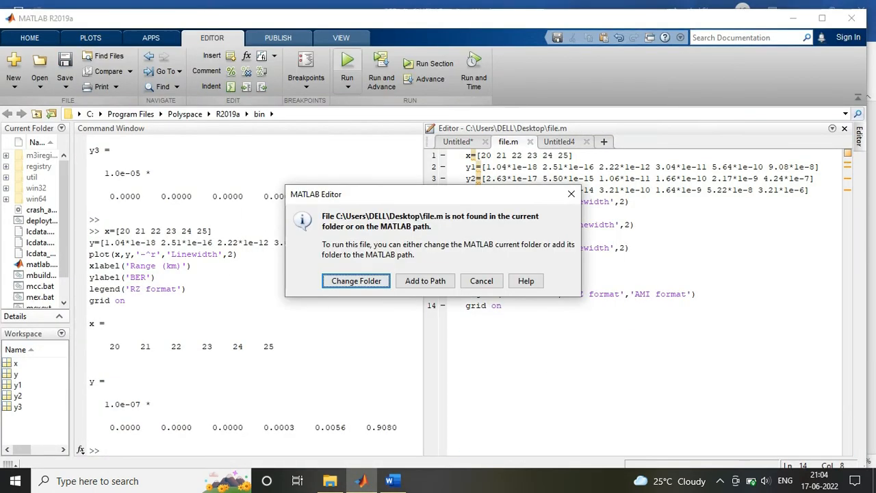
left_click(355, 280)
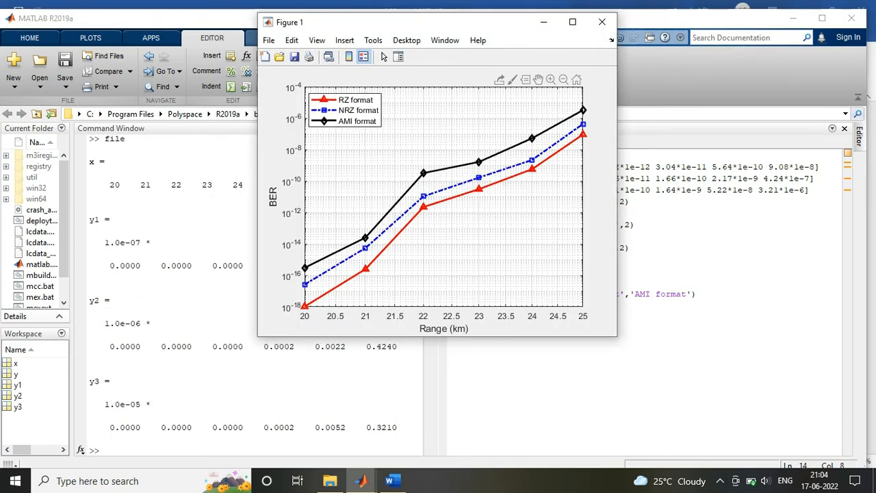